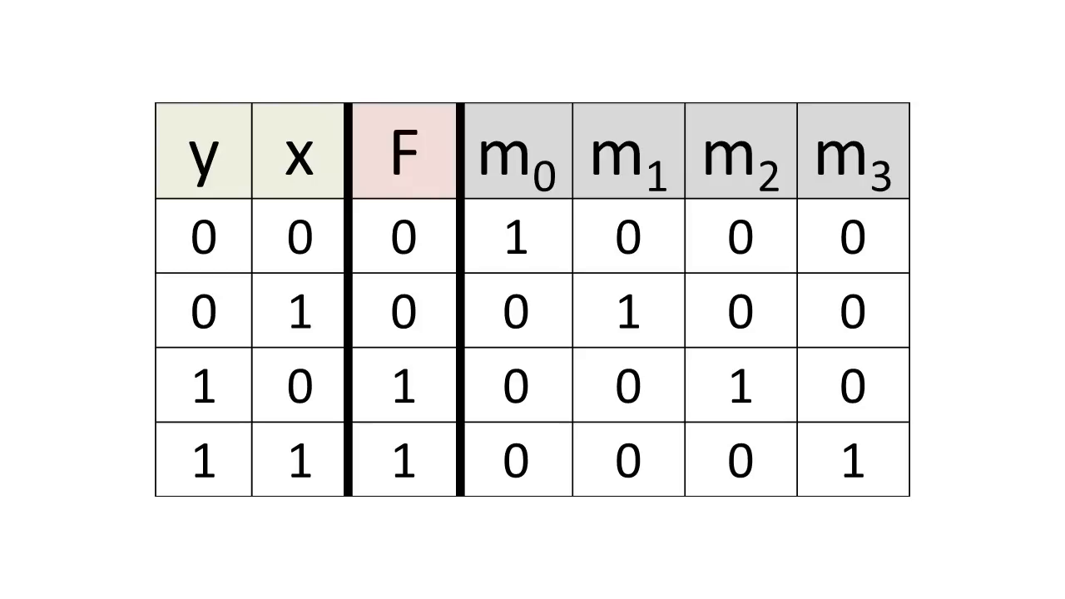
Mark the first product term of F(x,y,z) as a minterm with red ink.
drag(187, 189, 315, 190)
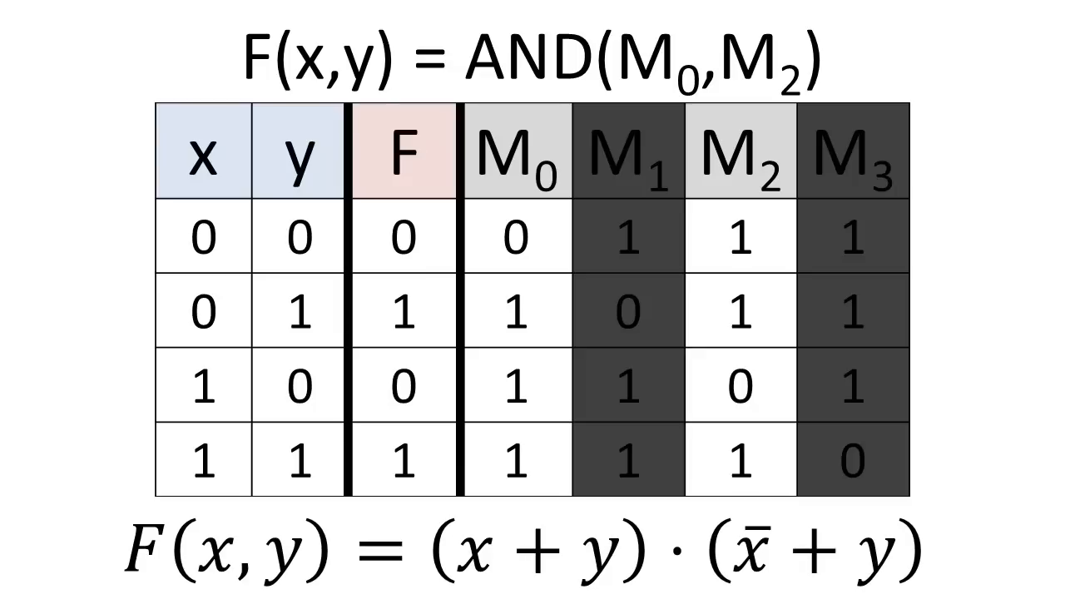
mouse_move(765, 513)
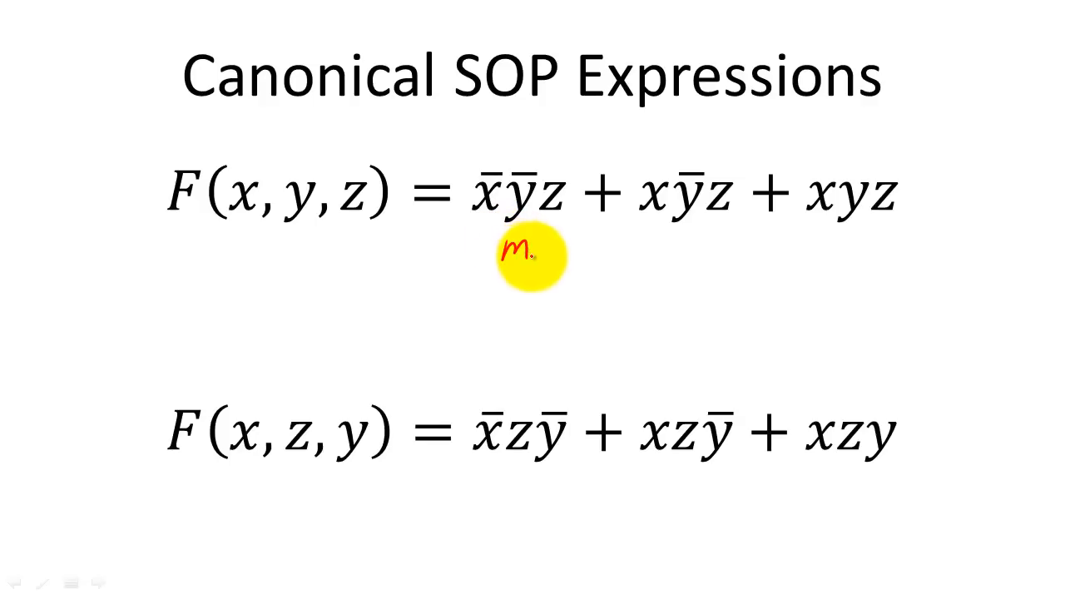
mouse_move(702, 253)
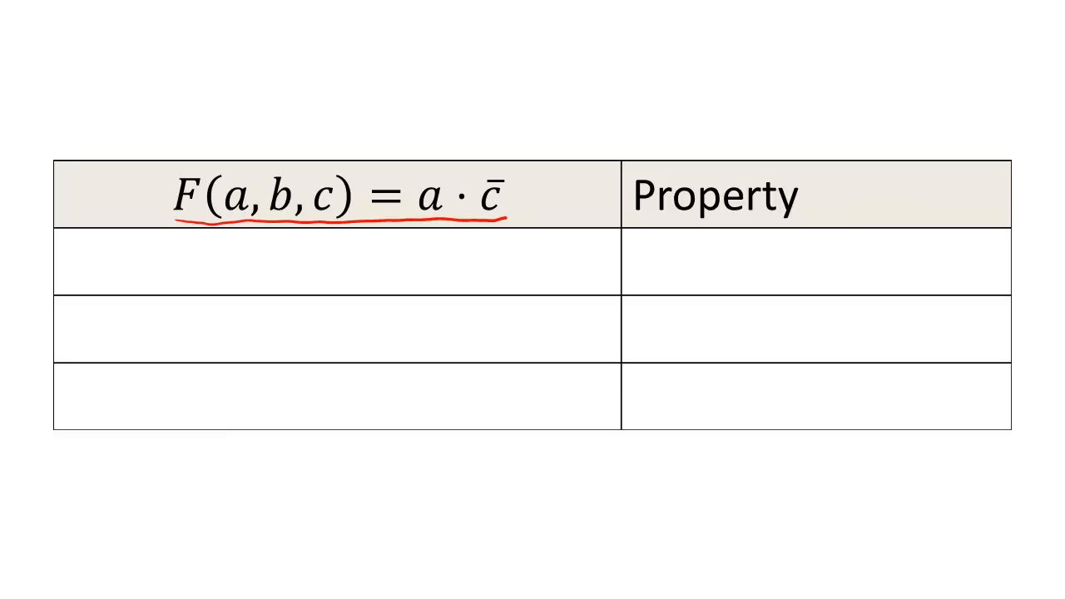
Circle the variable b in F(a,b,c) = a·c̄ with red ink.
drag(267, 175, 283, 208)
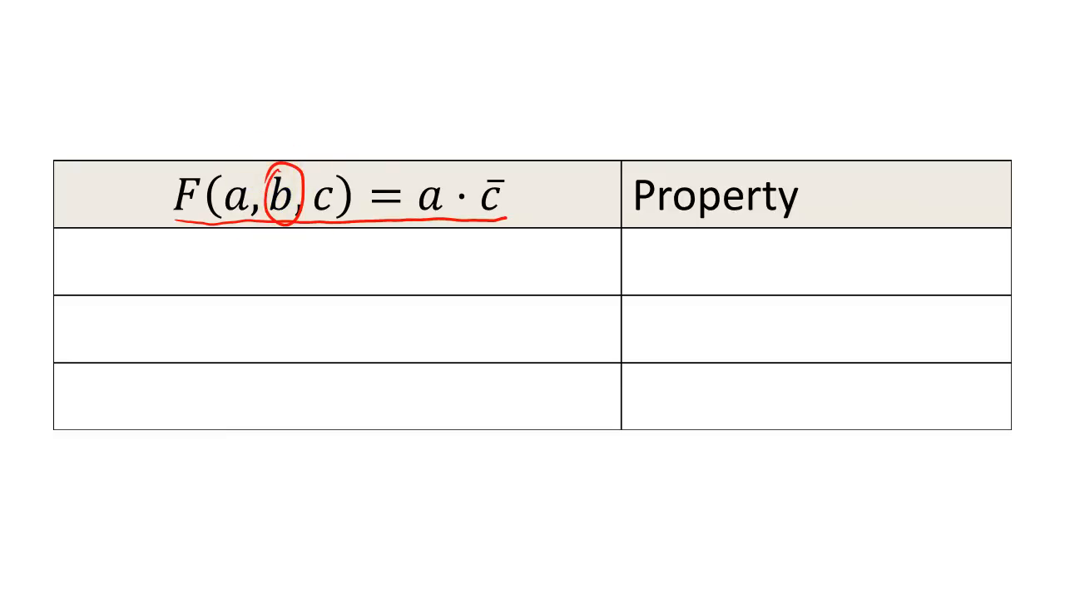